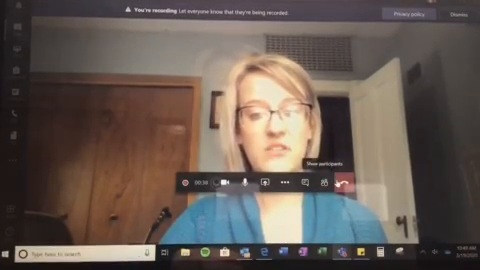
# - Leave the recorded meeting using the red hang-up button
pyautogui.click(358, 184)
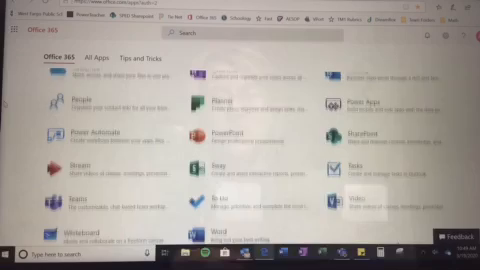
# - Scroll down through the Office 365 all-apps list to find Stream
pyautogui.scroll(-3)
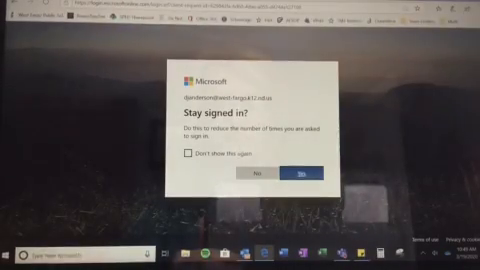
# - Answer Yes to 'Stay signed in?' and continue into Microsoft Stream
pyautogui.click(296, 180)
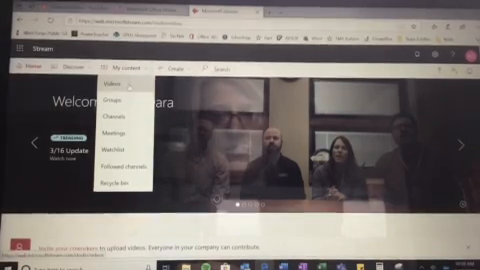
# - Go to My content > Videos in the Stream top bar
pyautogui.click(116, 88)
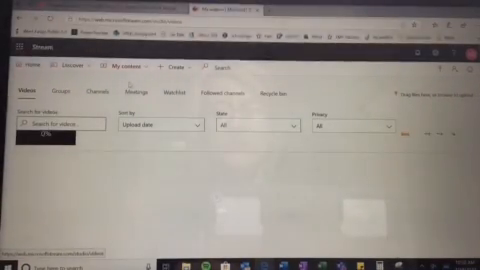